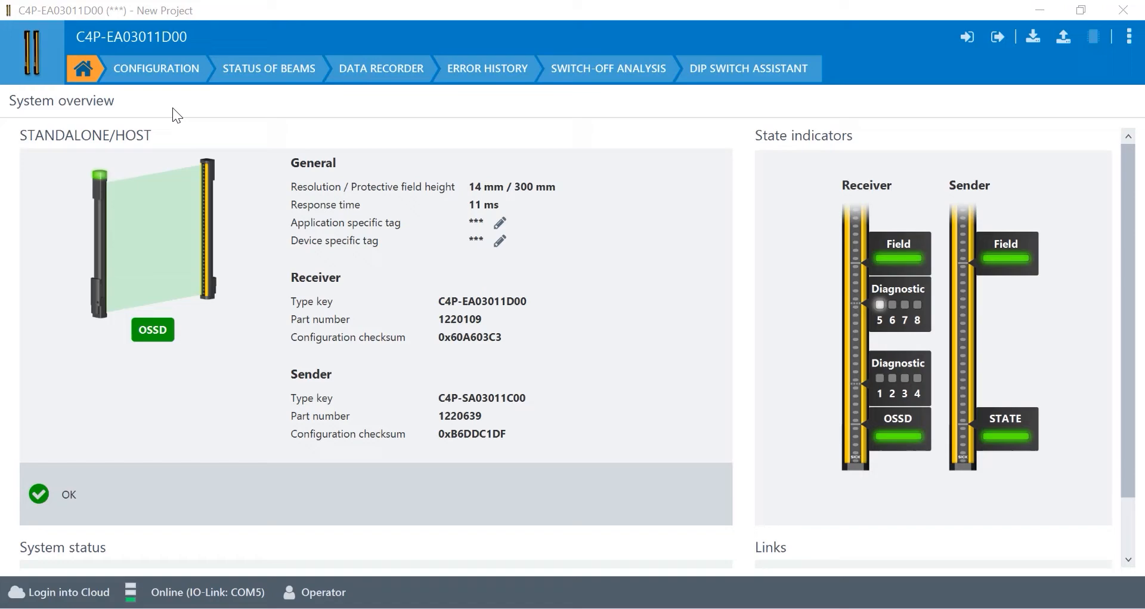
mouse_move(150, 79)
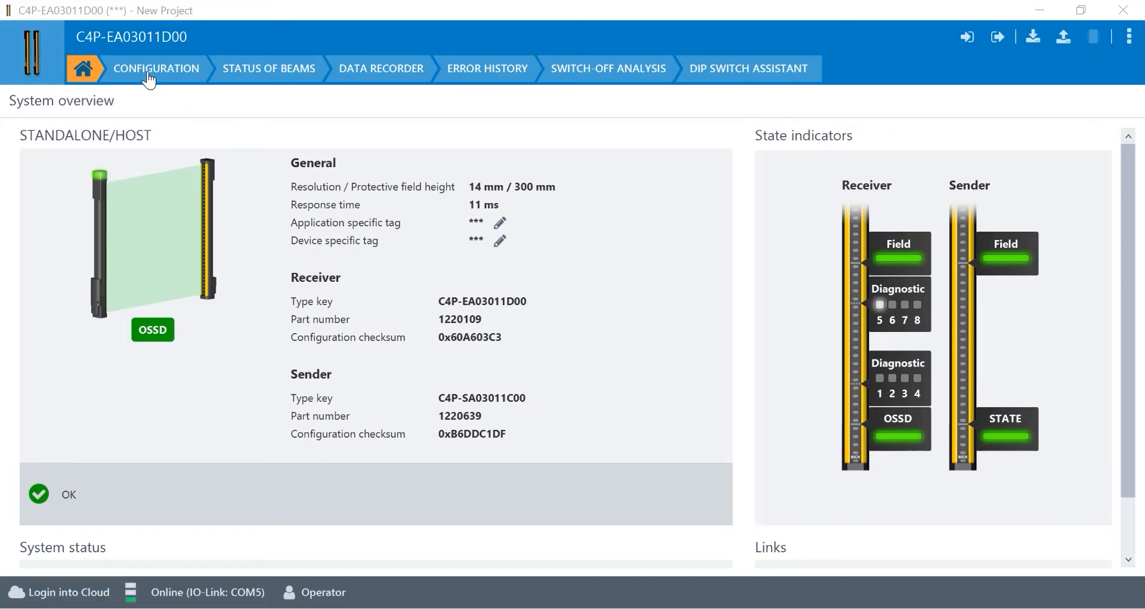
Review the configuration overview and show the beam status with every host beam at very strong signal.
left_click(155, 68)
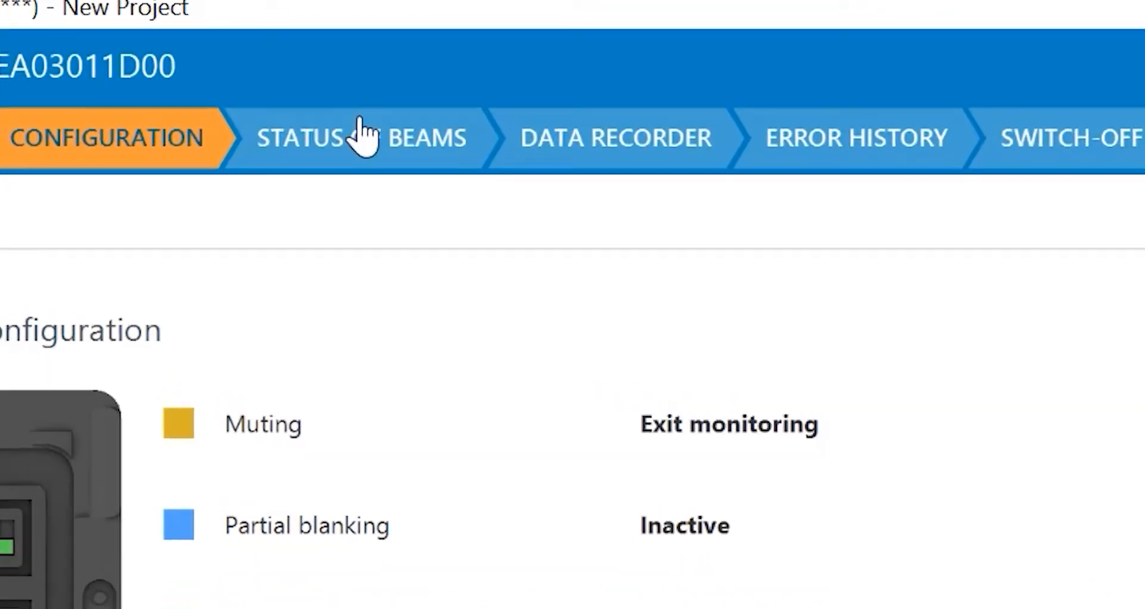
left_click(358, 138)
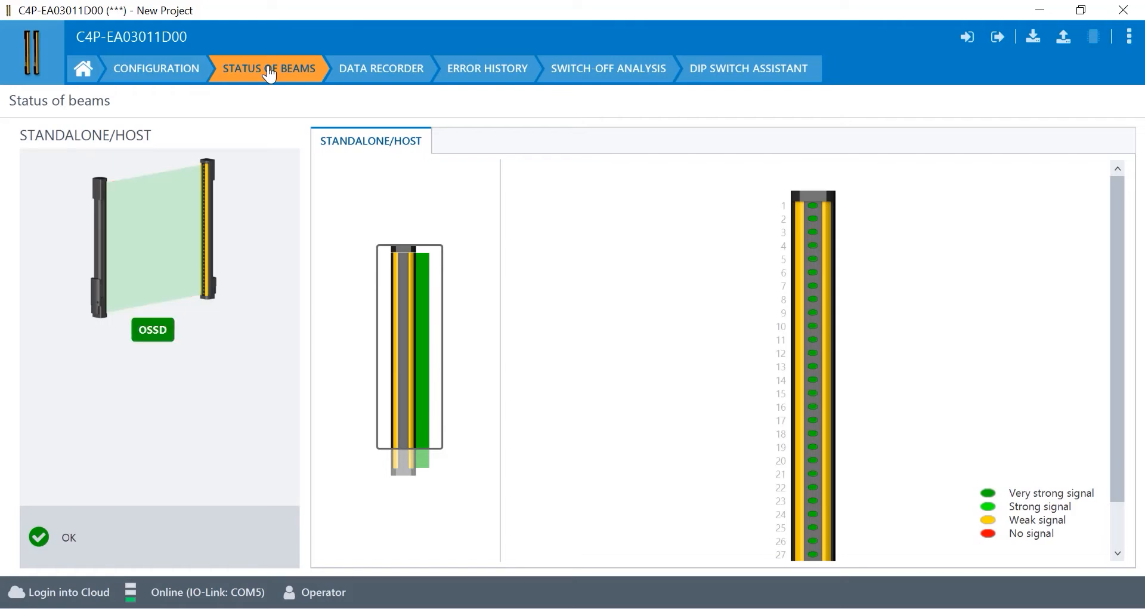
left_click(380, 68)
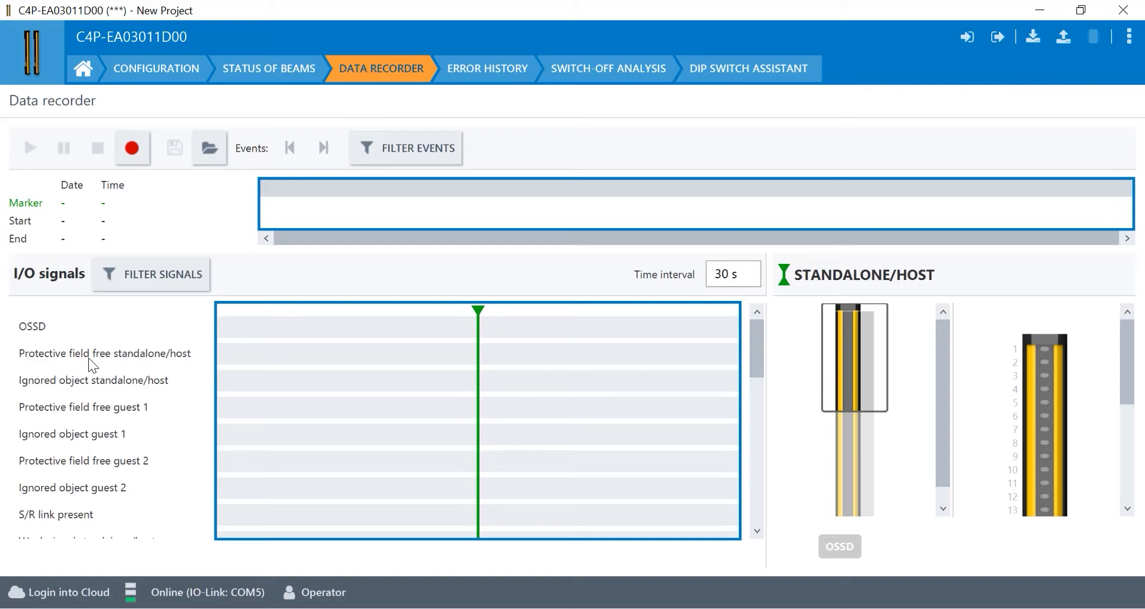
mouse_move(227, 380)
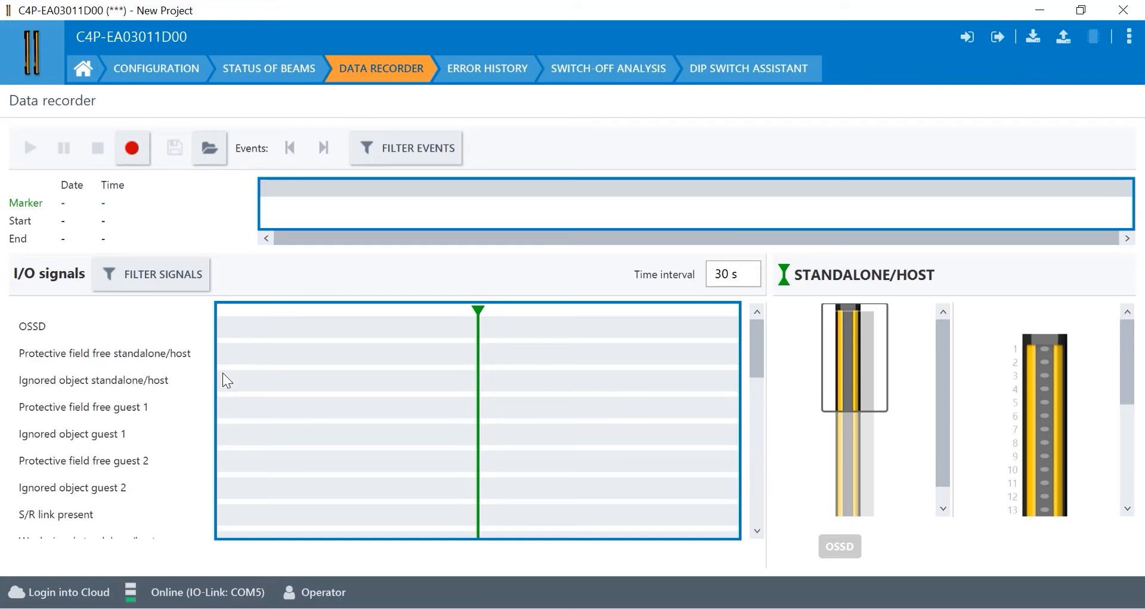
mouse_move(229, 396)
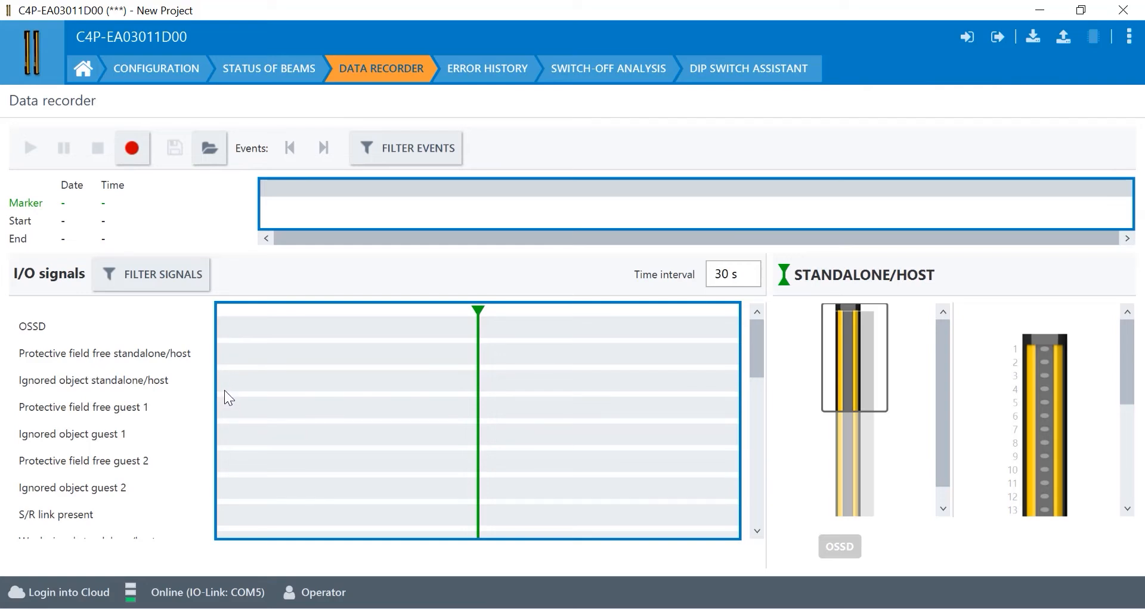
mouse_move(324, 351)
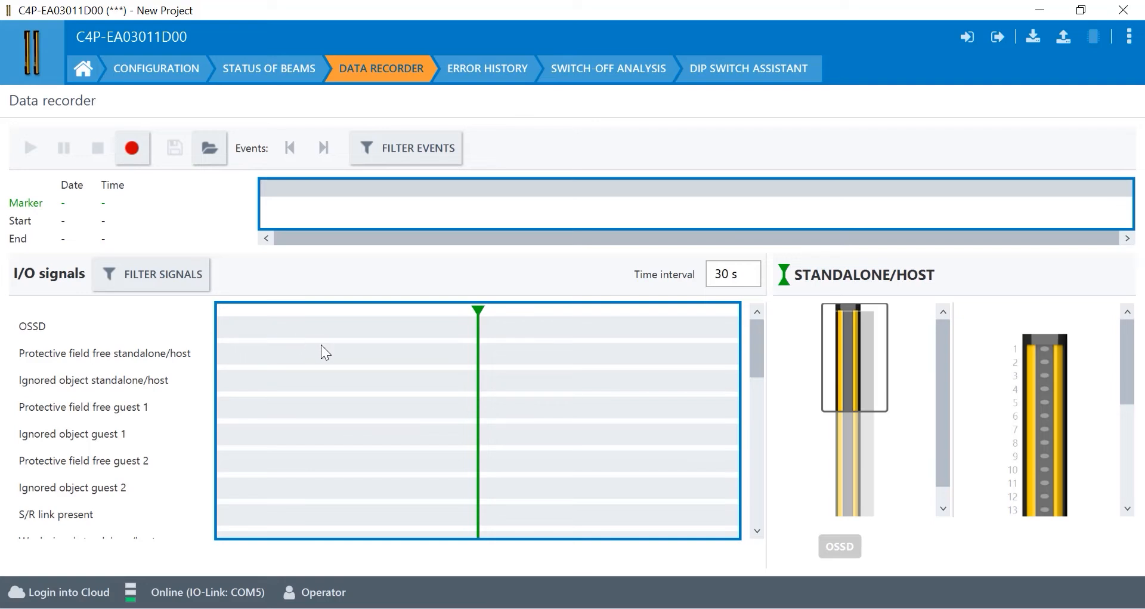
mouse_move(258, 437)
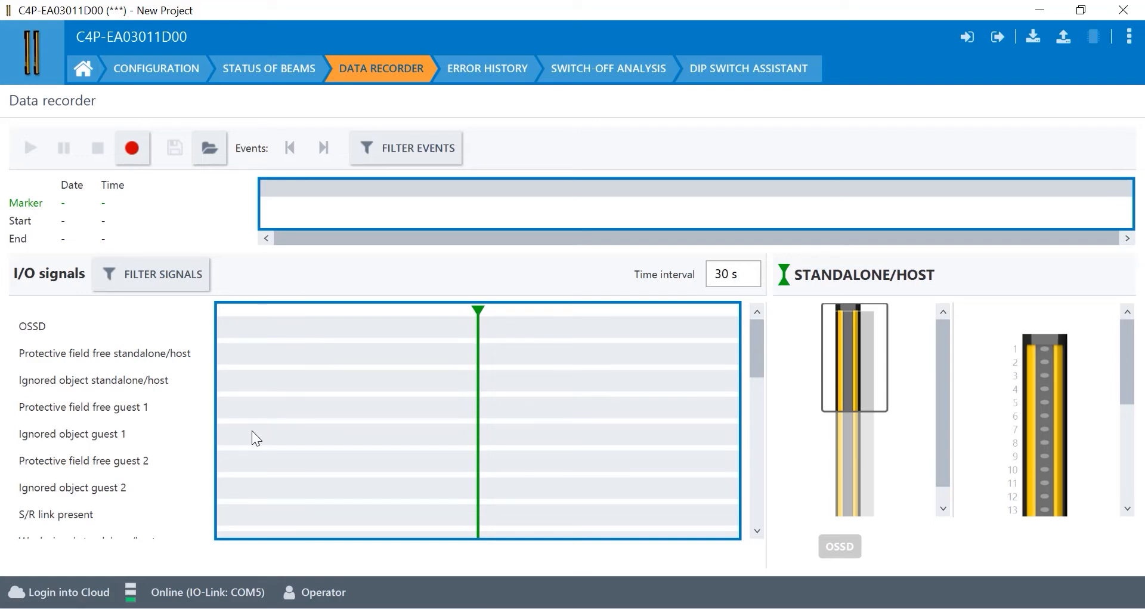
mouse_move(252, 426)
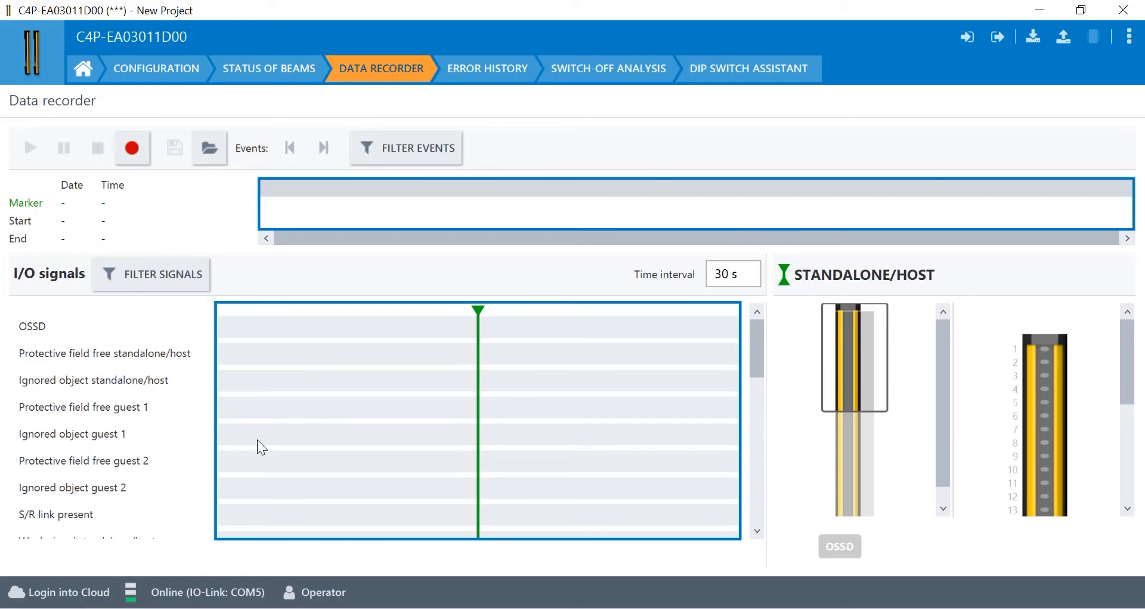
mouse_move(281, 478)
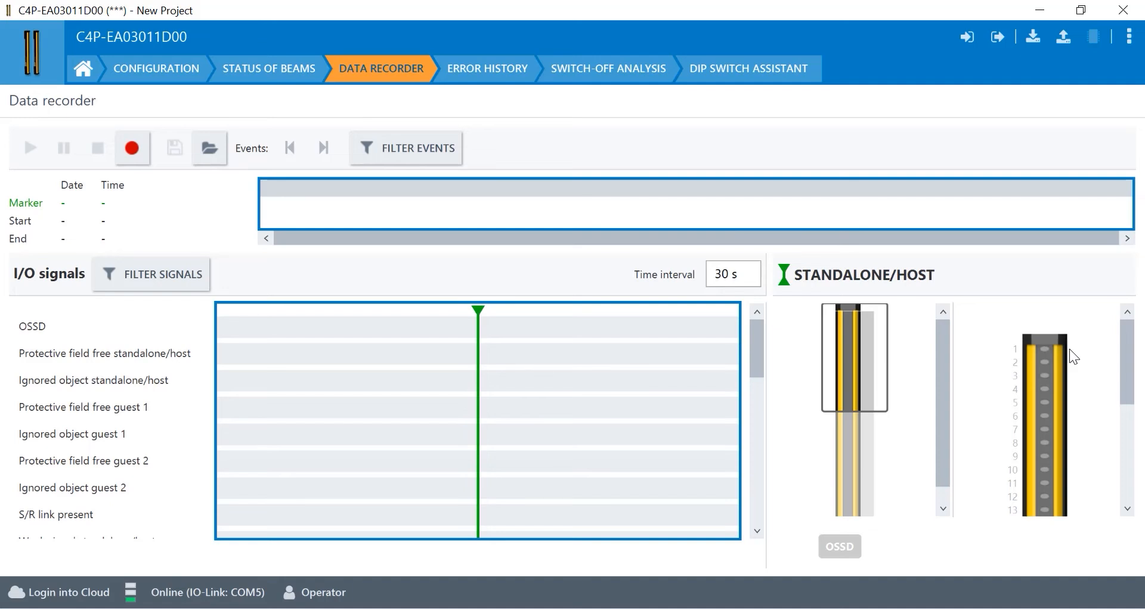
mouse_move(513, 47)
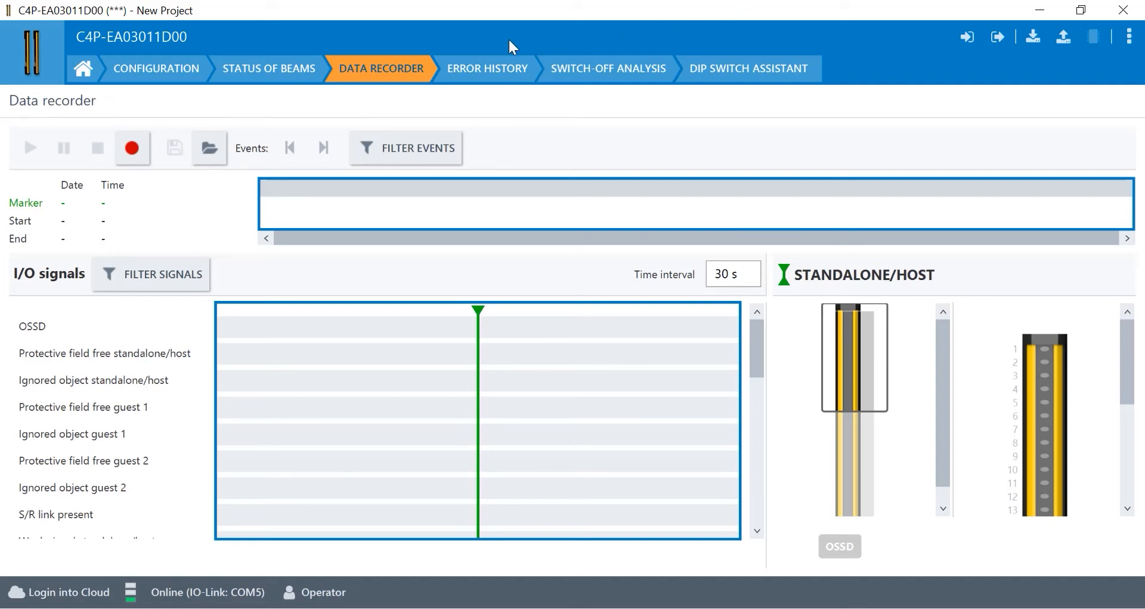
left_click(486, 68)
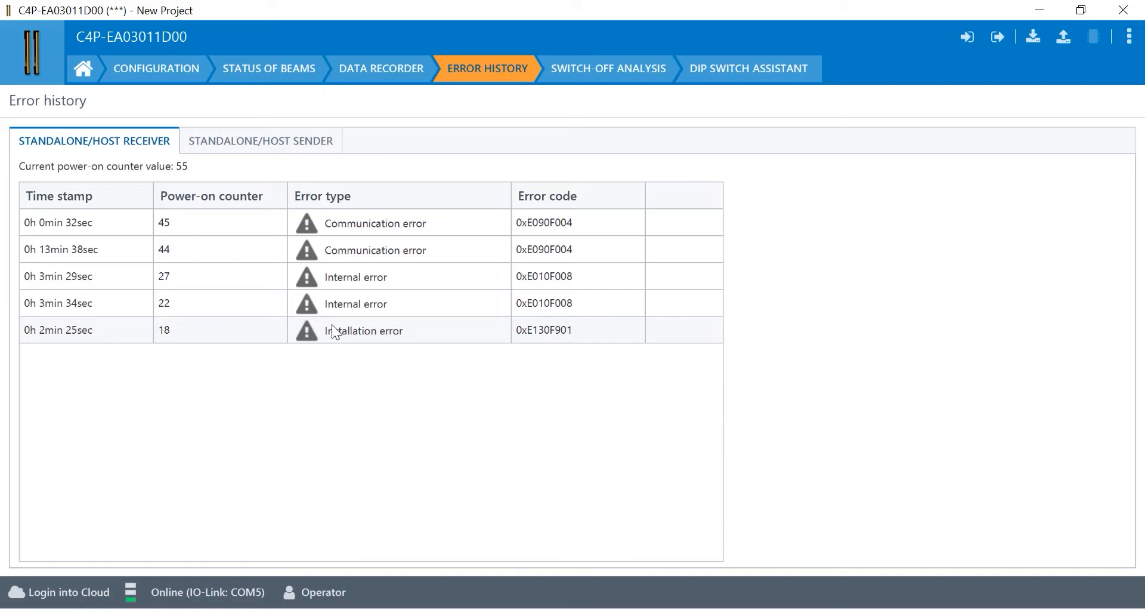
mouse_move(343, 275)
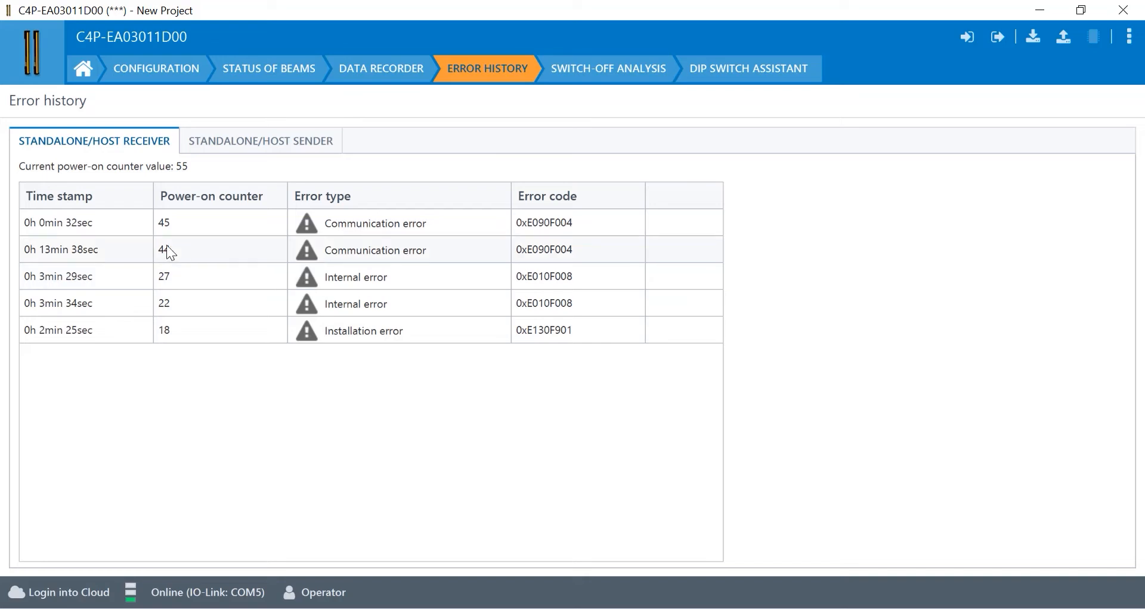
Review the sender error history and switch-off analysis list, then reach the DIP switch assistant.
left_click(260, 141)
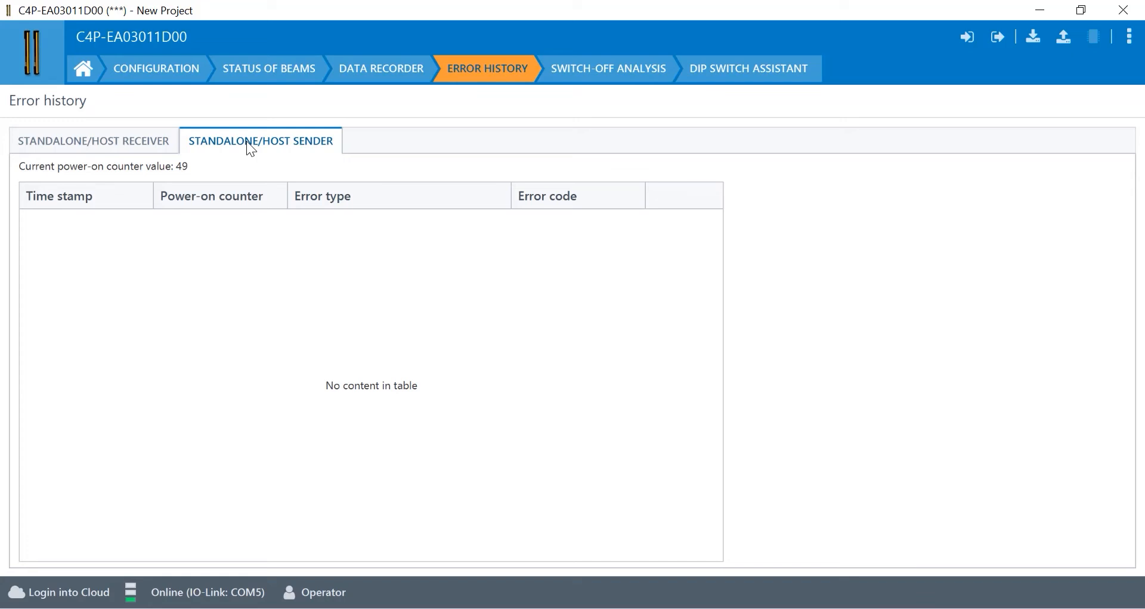
mouse_move(620, 60)
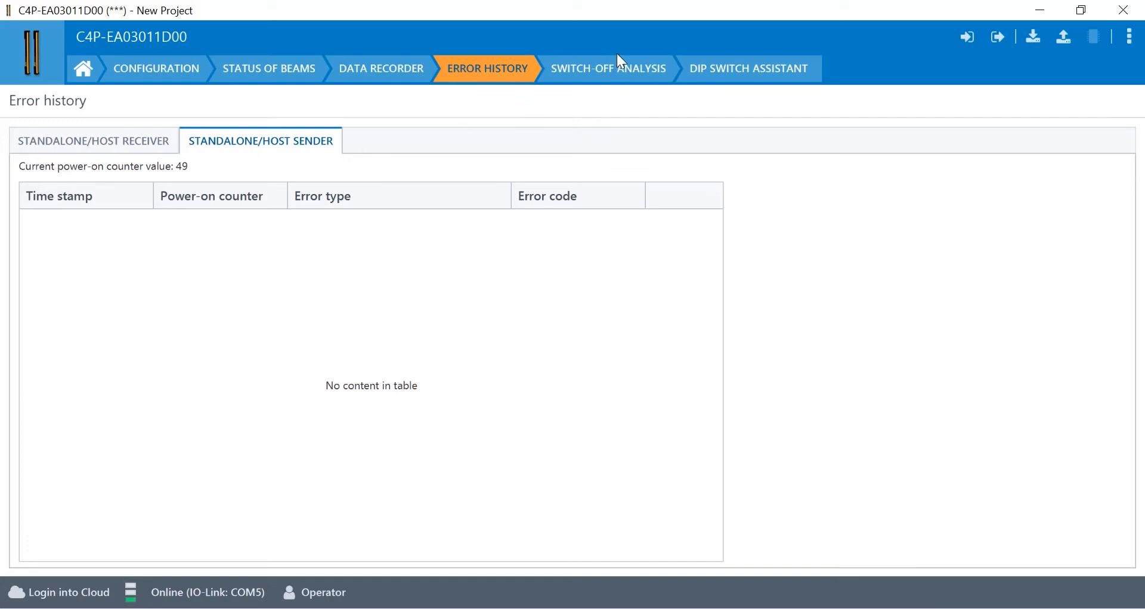
left_click(608, 68)
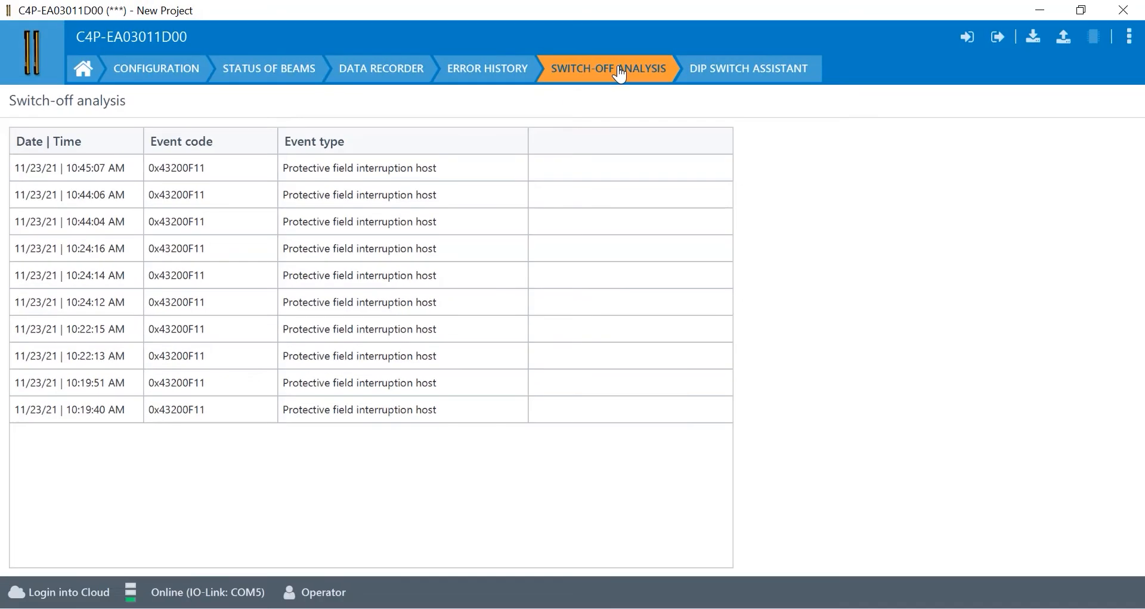
mouse_move(717, 88)
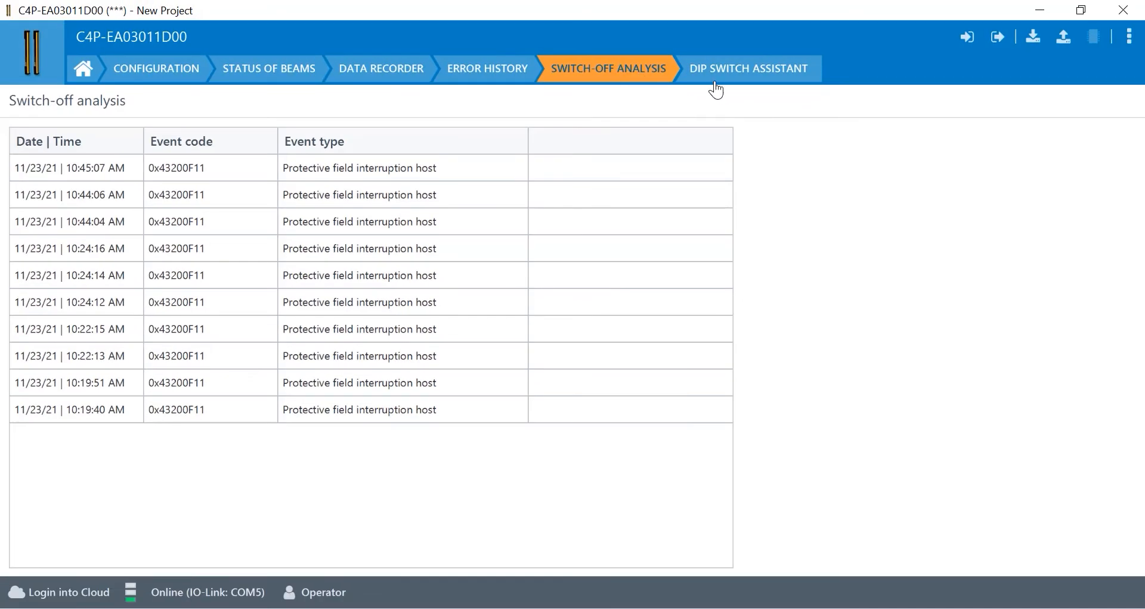
left_click(747, 68)
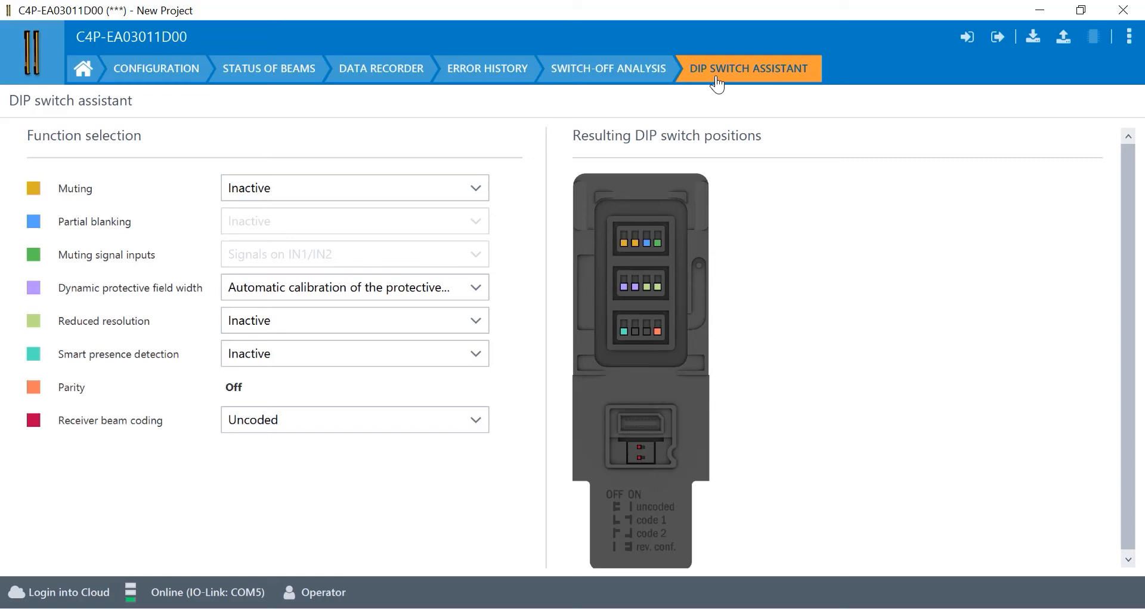
mouse_move(519, 142)
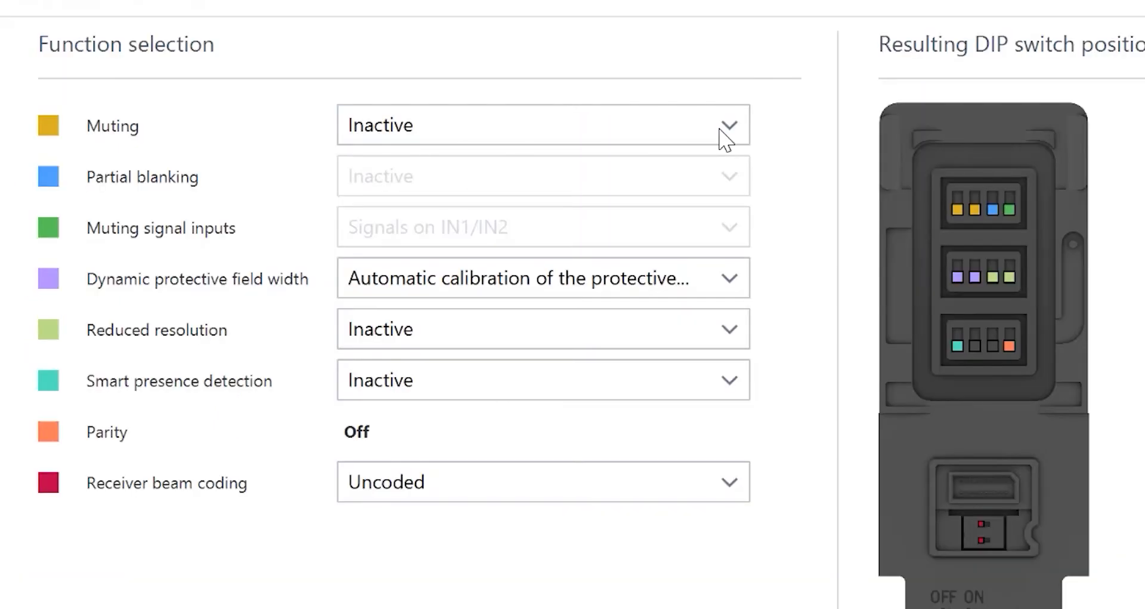
Set Muting to Exit monitoring and toggle Partial blanking to Active.
left_click(726, 124)
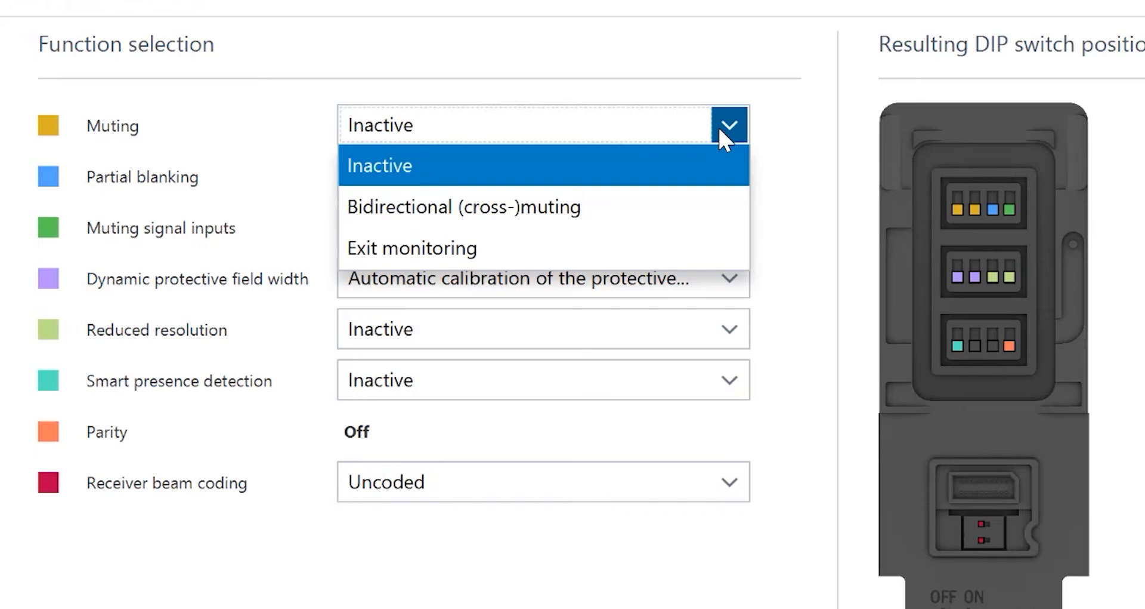
mouse_move(661, 190)
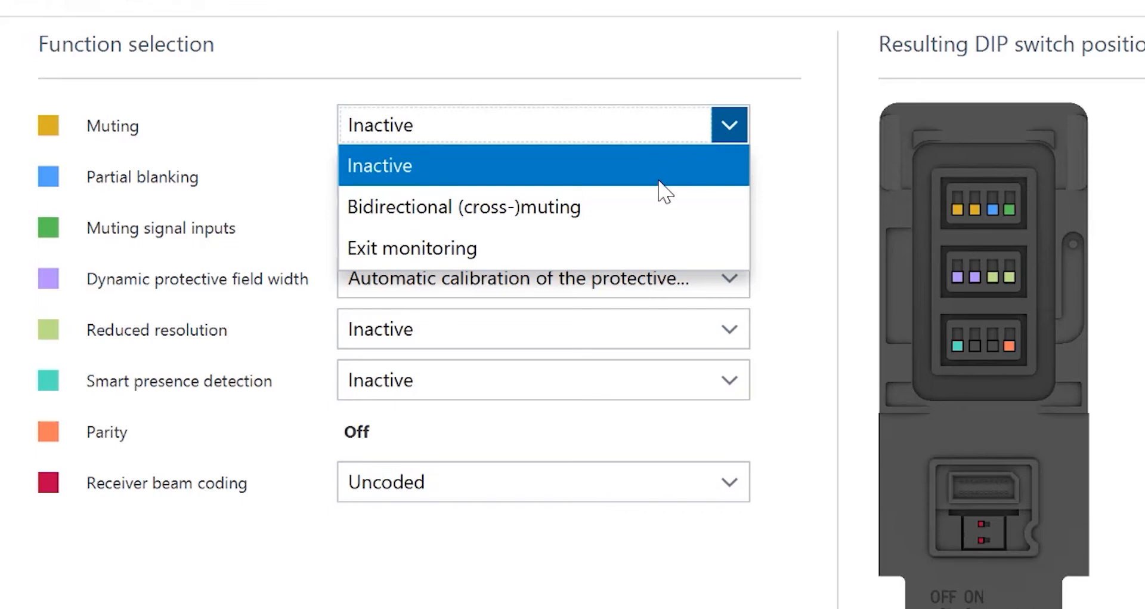
mouse_move(555, 248)
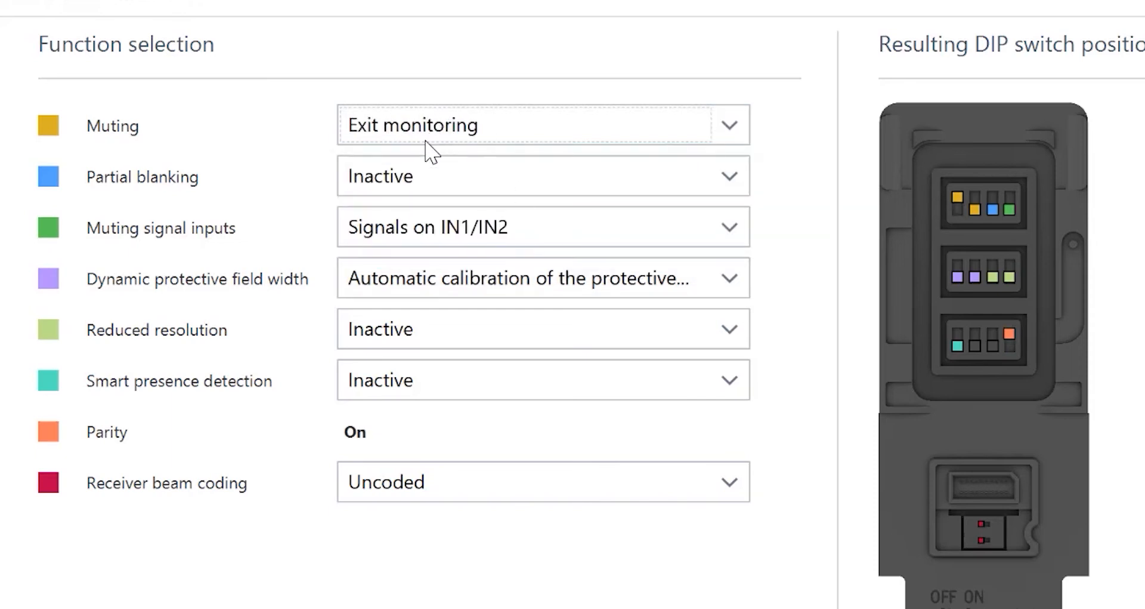
left_click(544, 175)
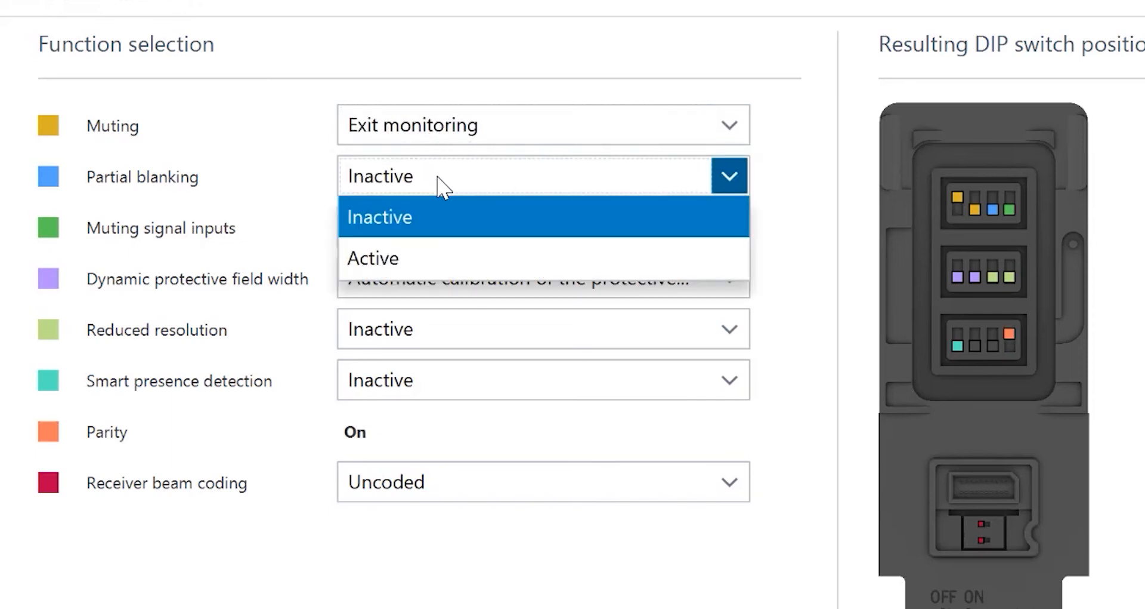
left_click(373, 258)
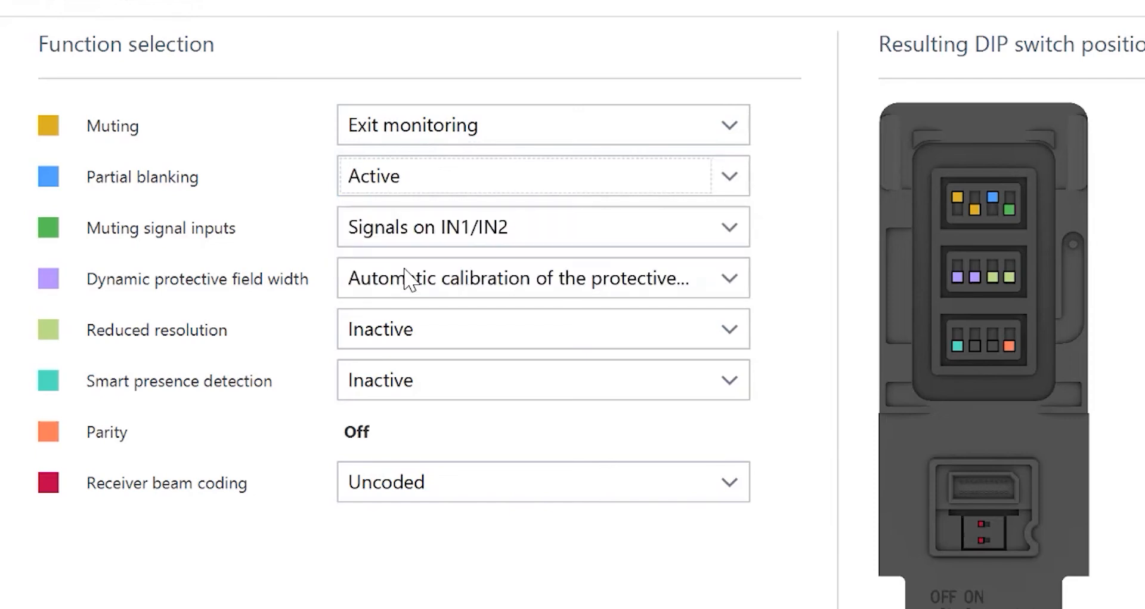
mouse_move(532, 342)
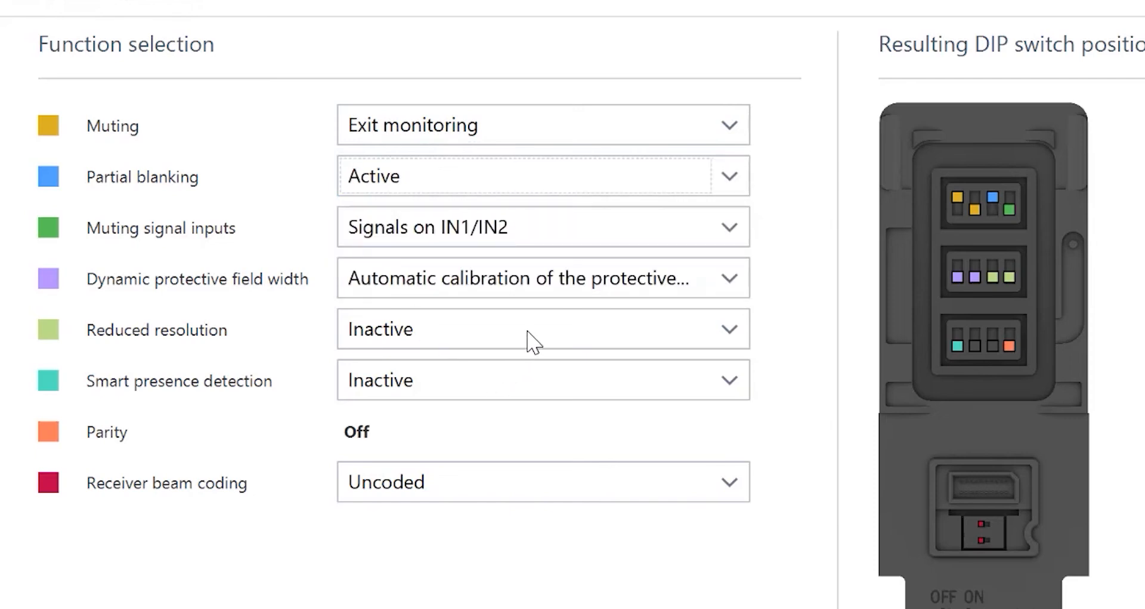
Set Reduced resolution to two beams and return Partial blanking to Inactive.
left_click(727, 328)
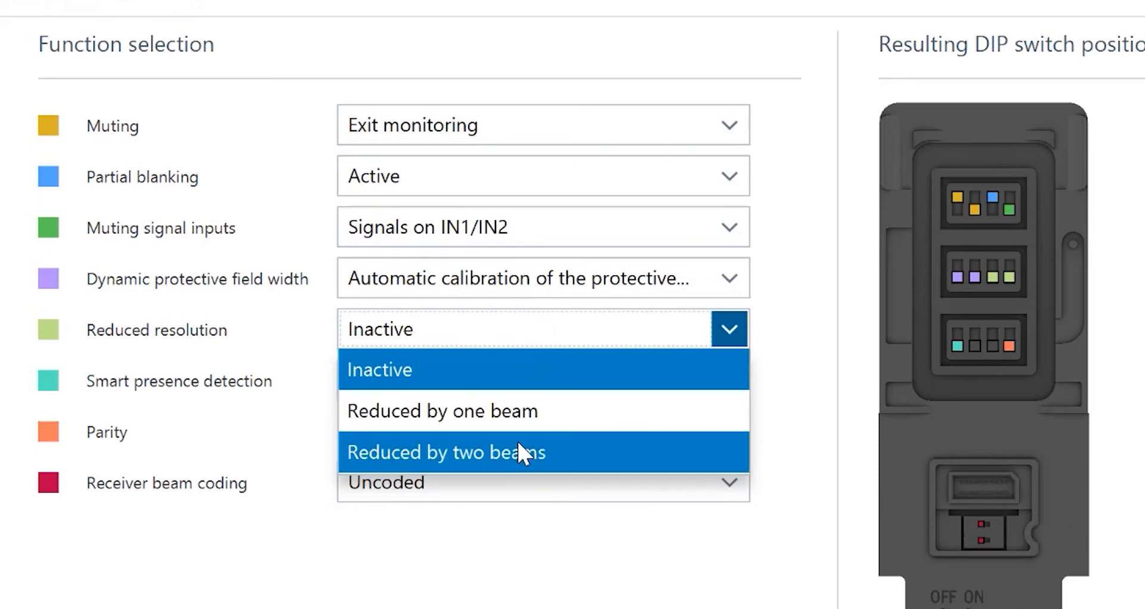
left_click(444, 451)
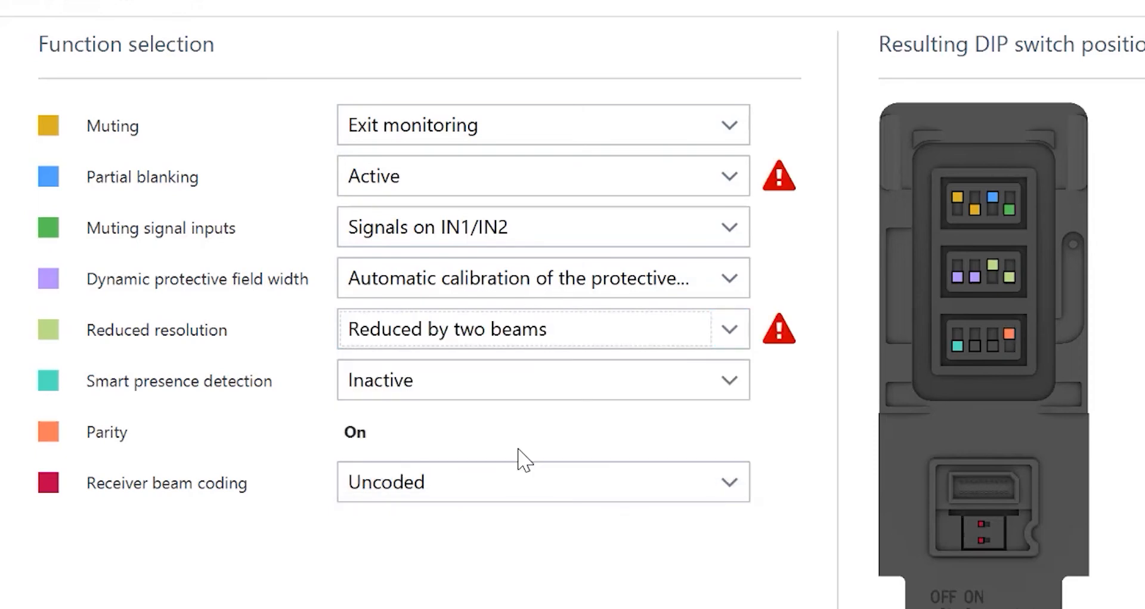
mouse_move(763, 236)
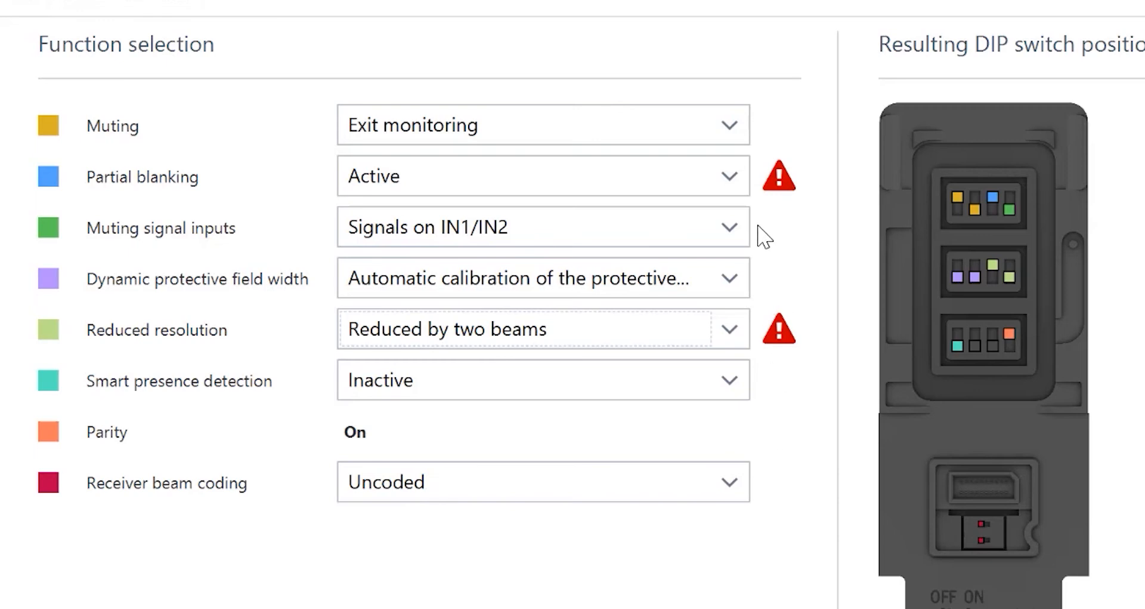
left_click(731, 175)
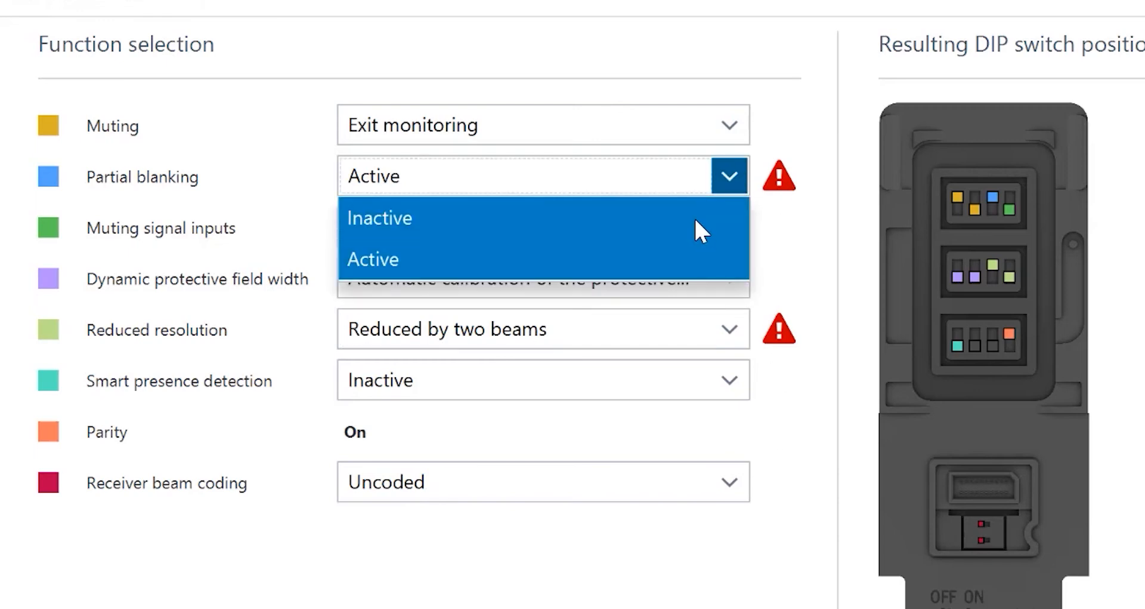
left_click(380, 217)
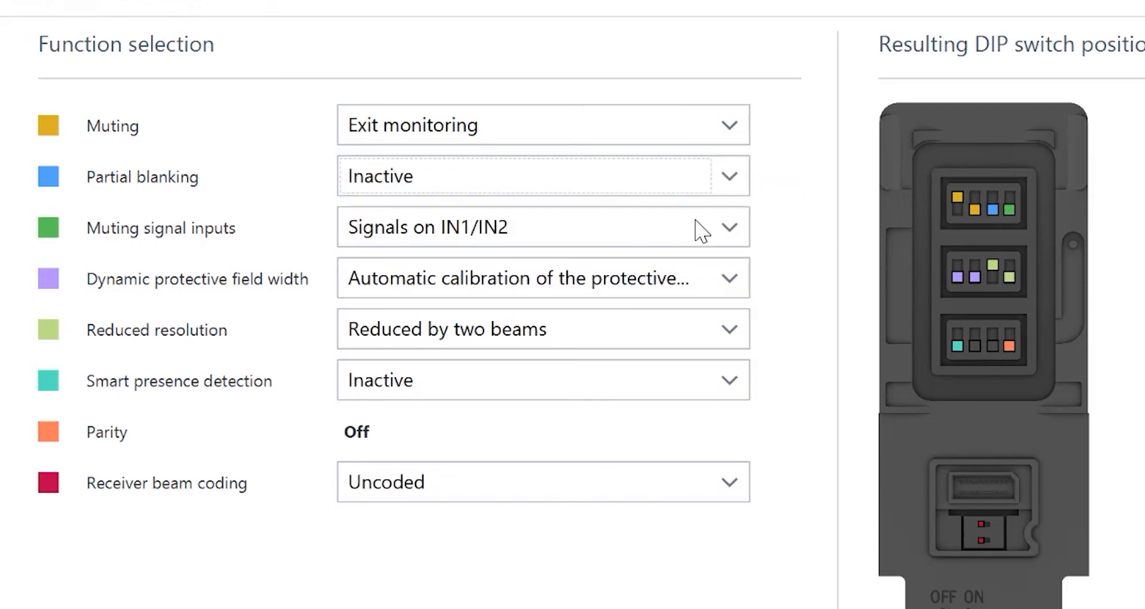
mouse_move(435, 491)
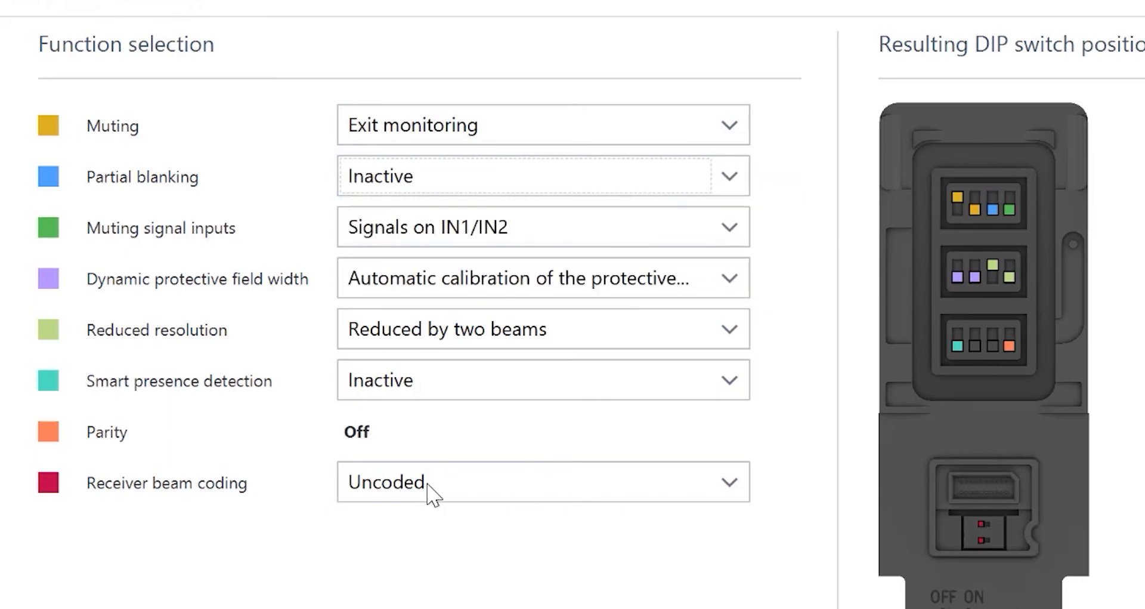
Set Receiver beam coding to Code 1, updating the resulting DIP switch positions.
left_click(542, 481)
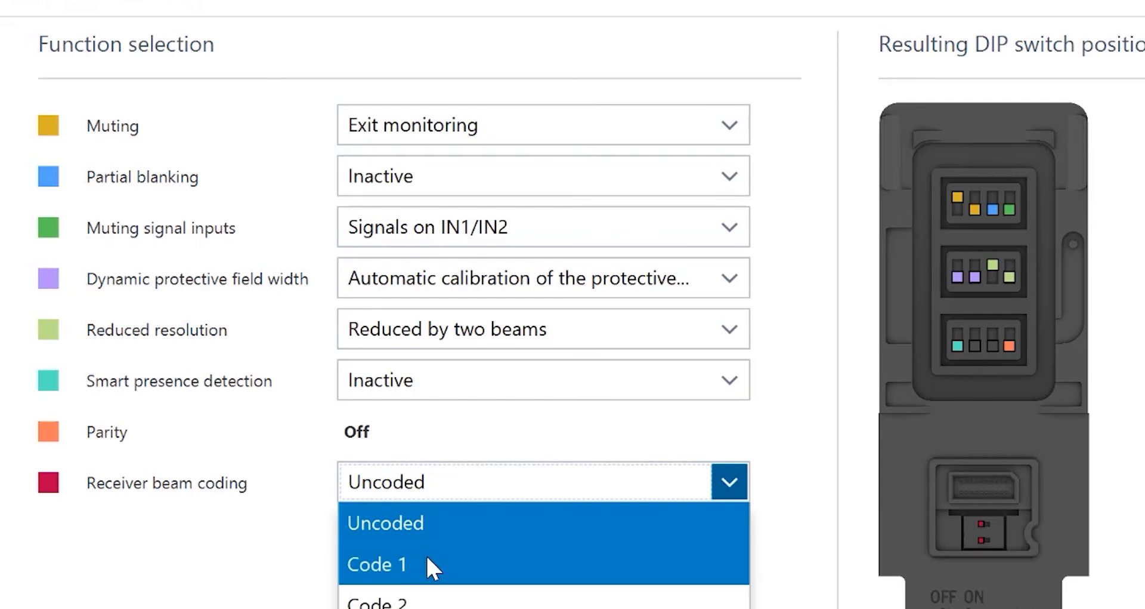
left_click(378, 563)
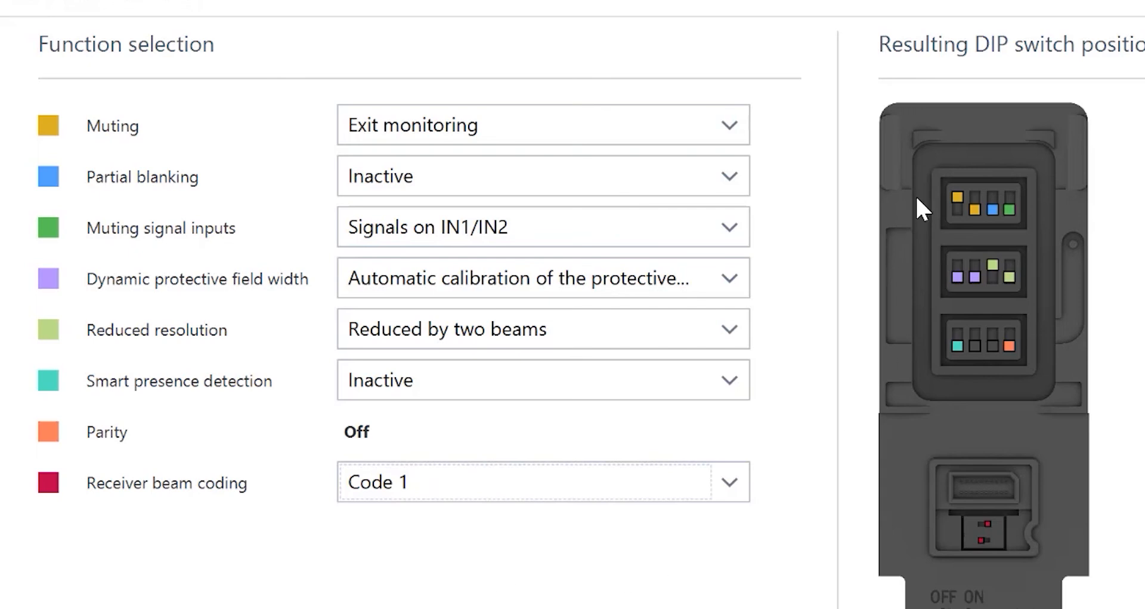
mouse_move(1116, 240)
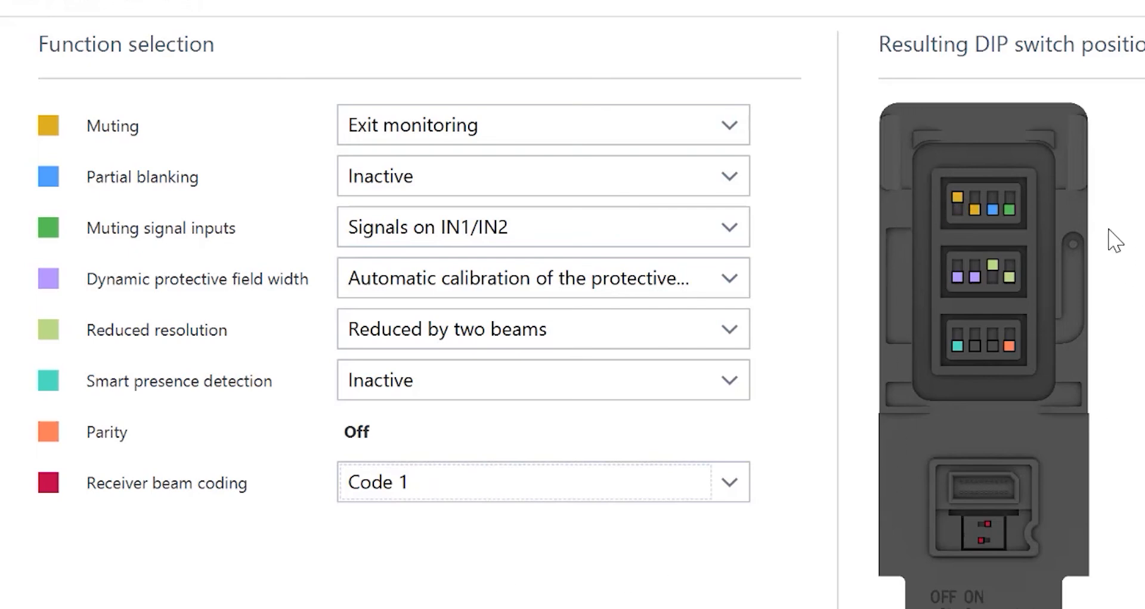
mouse_move(1105, 213)
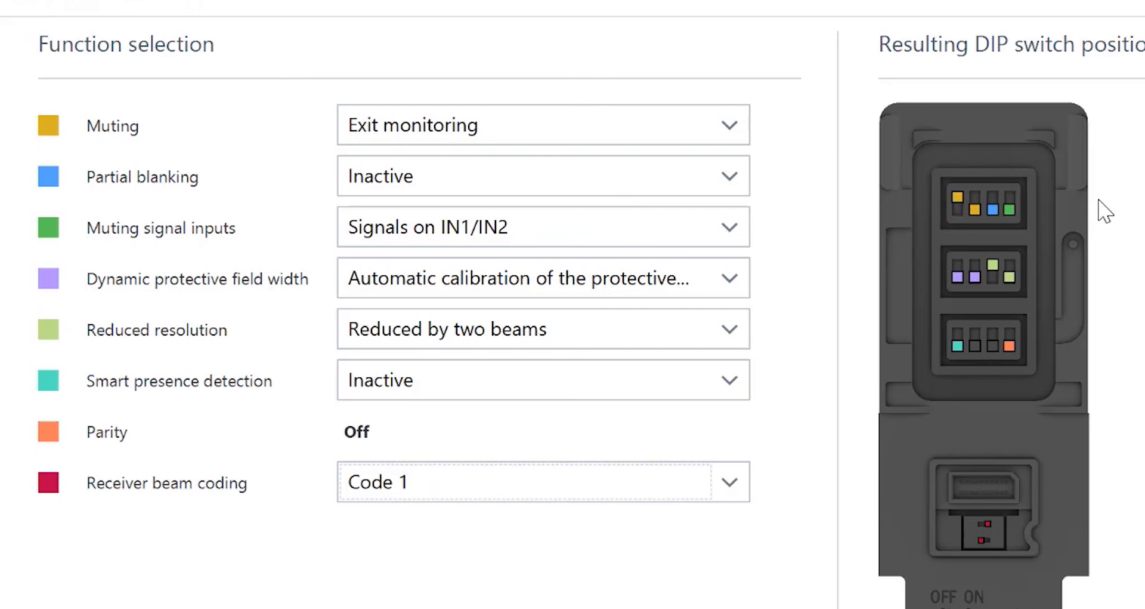
mouse_move(1001, 226)
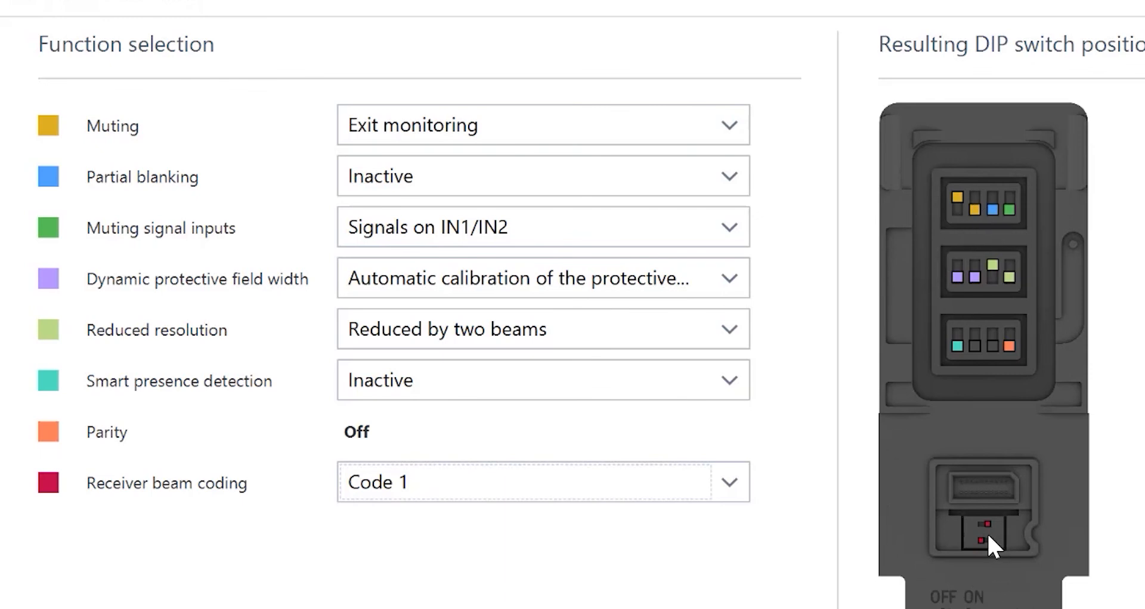
mouse_move(1023, 571)
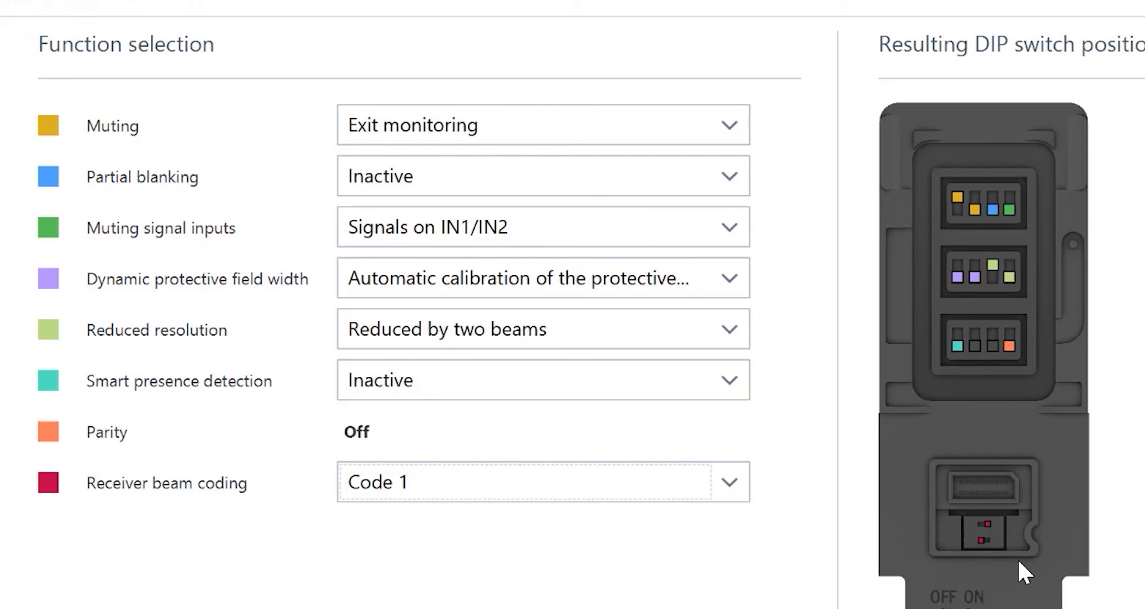